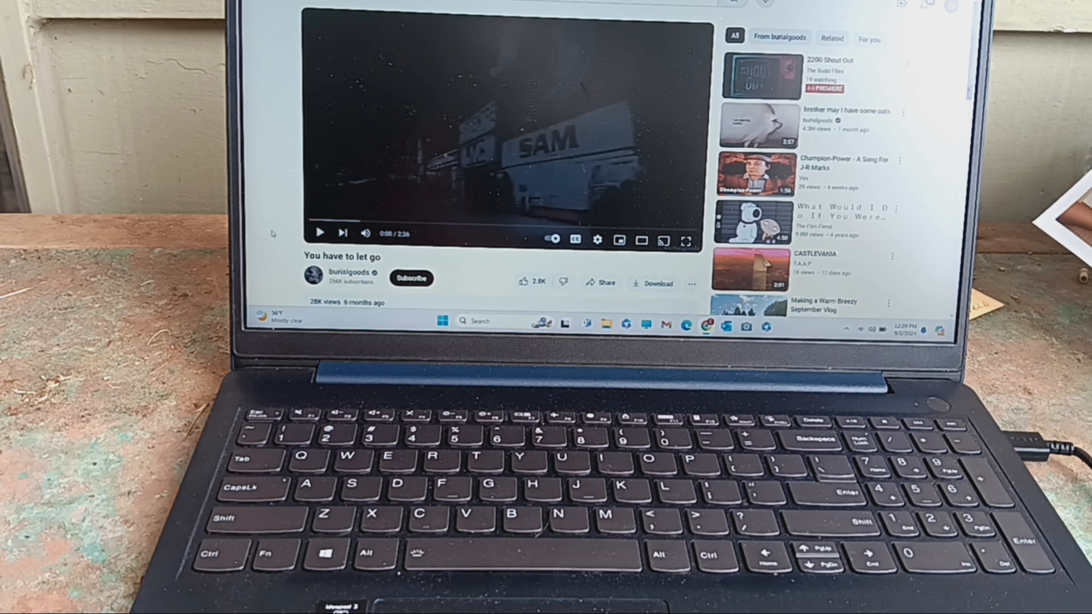
Put the video 'You have to let go' into full-screen mode, paused at the start
click(686, 239)
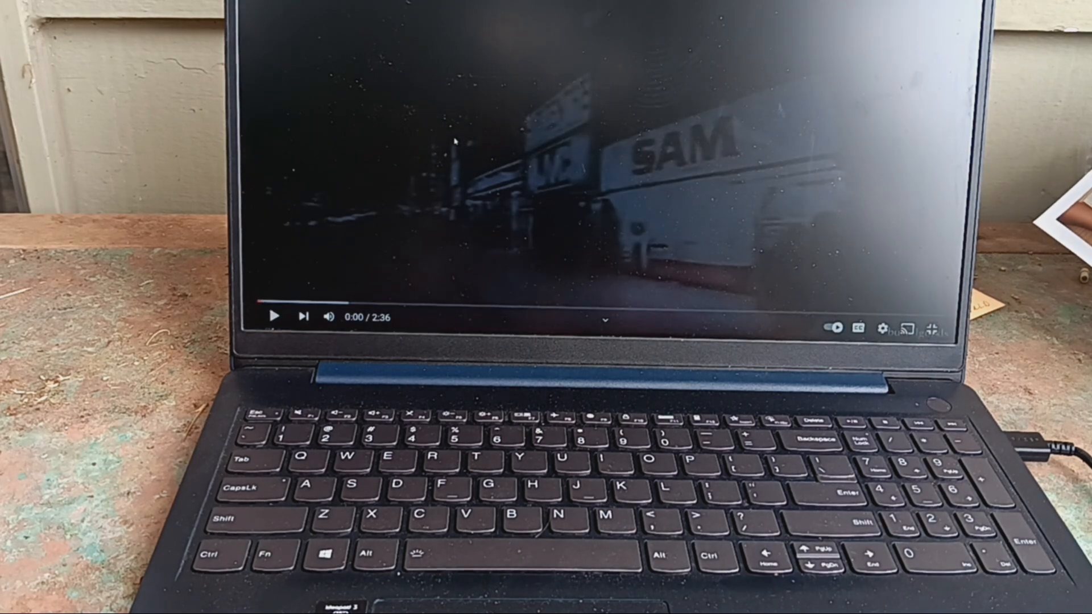
click(940, 328)
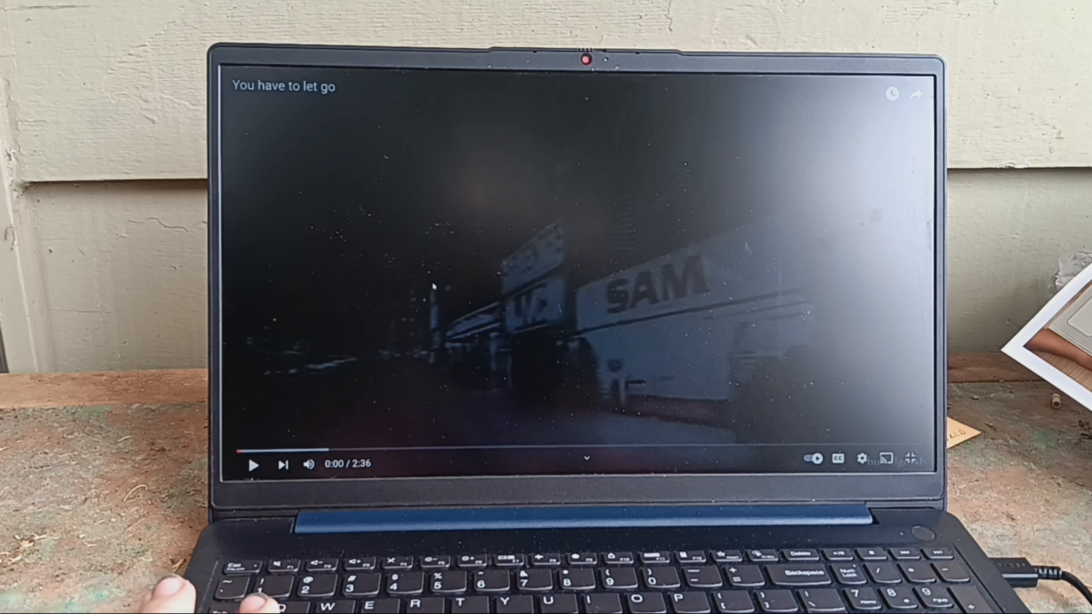
Play the video through to 2:22 of 2:36, pausing briefly at 1:59, until the end-screen cards show
click(252, 464)
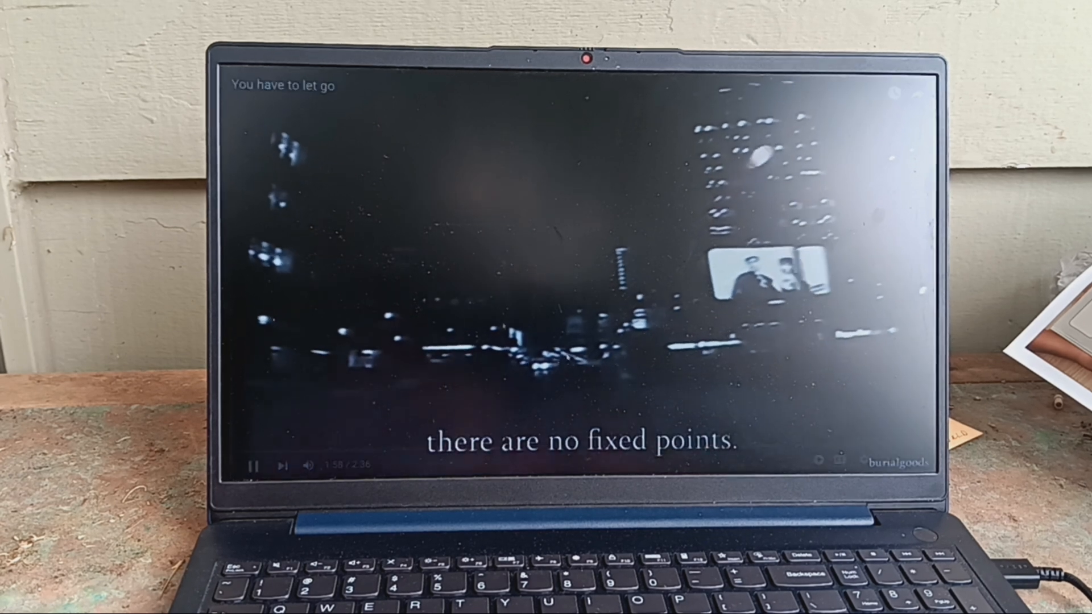
click(251, 464)
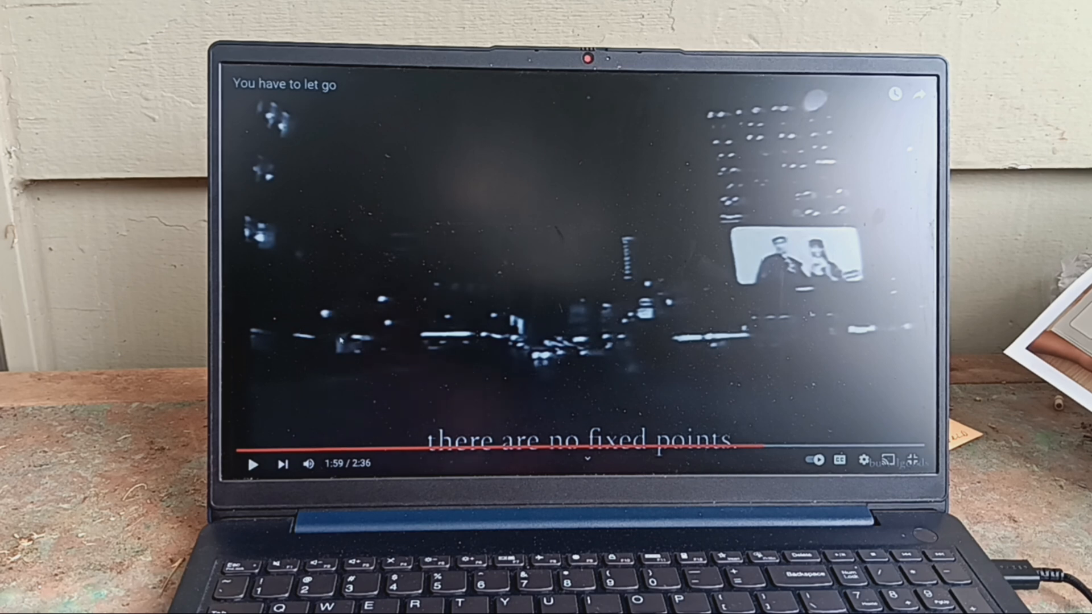
click(252, 464)
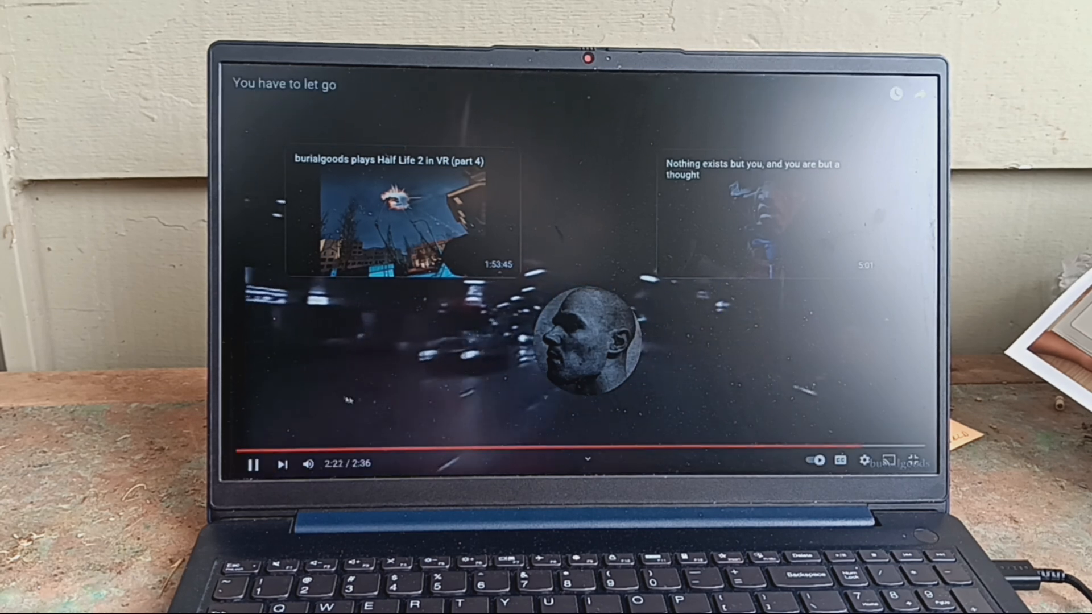
Reach the burialgoods channel page via the Half Life 2 in VR part 4 end-screen card
click(255, 462)
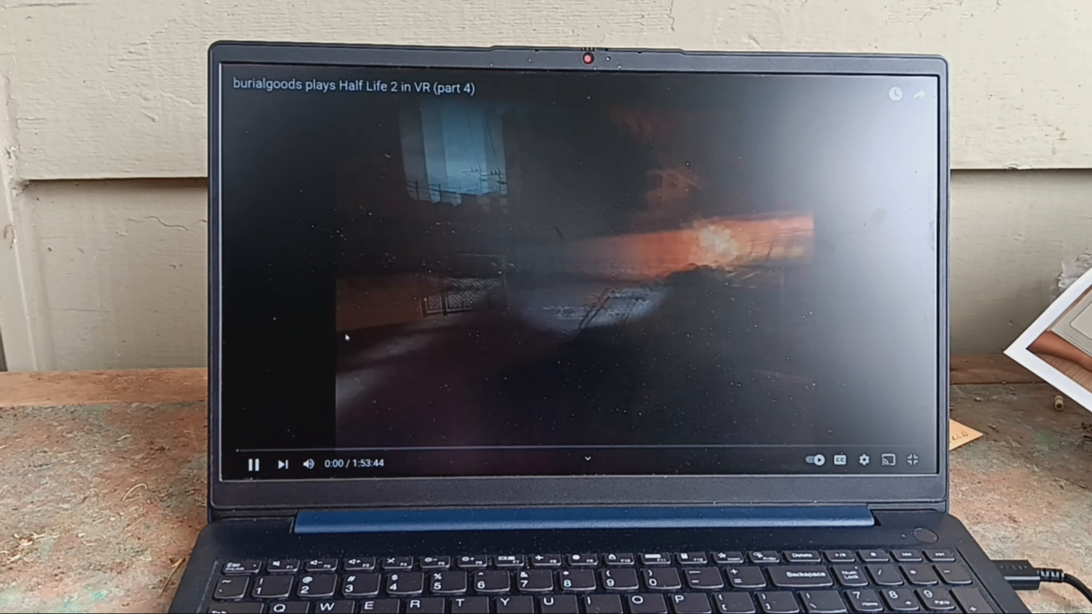
click(252, 463)
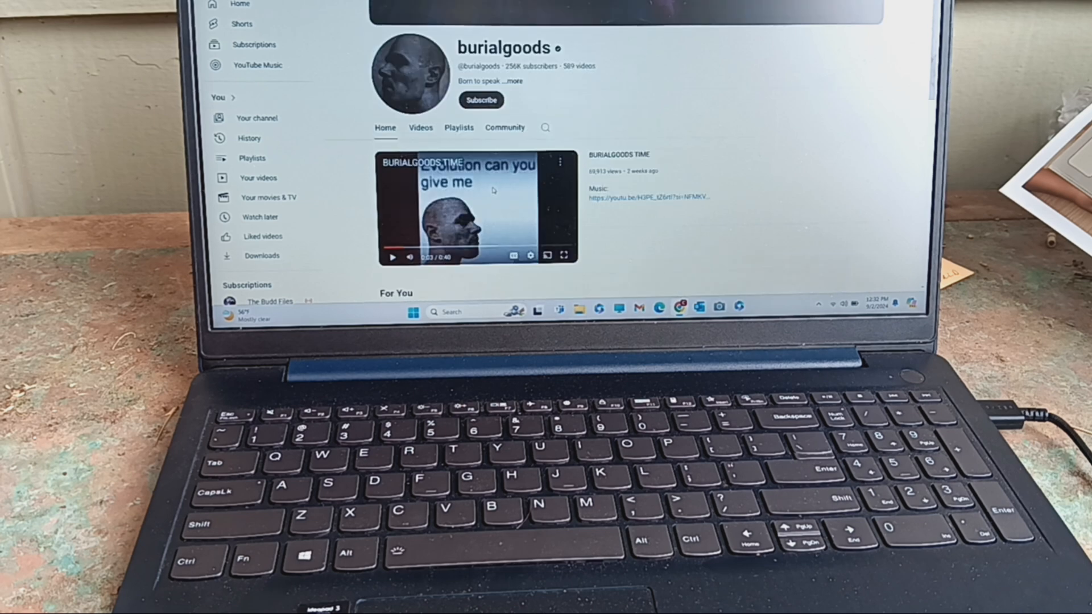
Expand the burialgoods description into the About panel with subscribers and join date
scroll(down, 3)
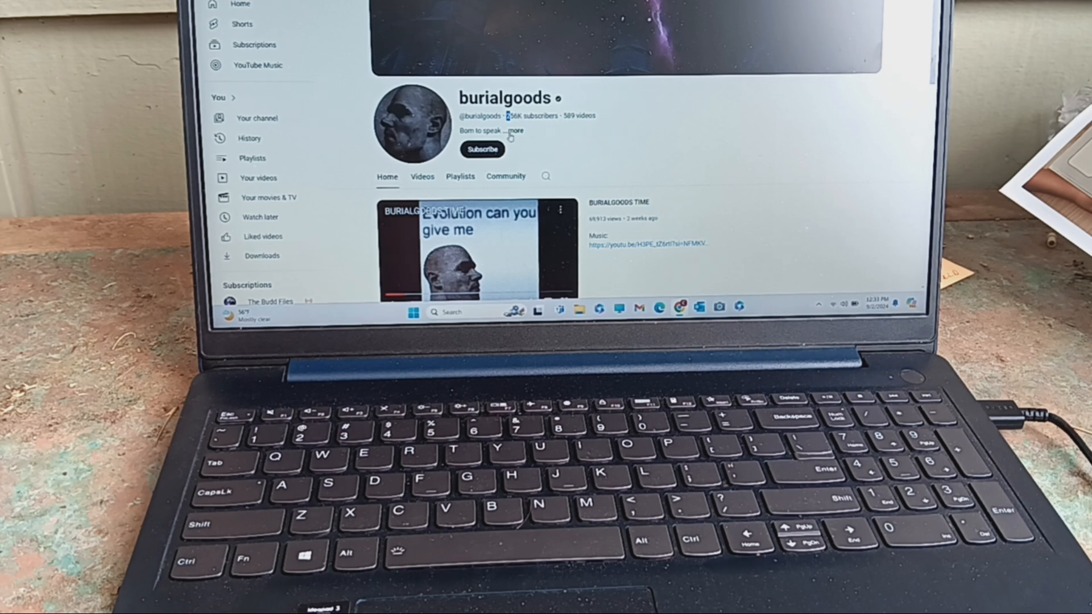
click(514, 129)
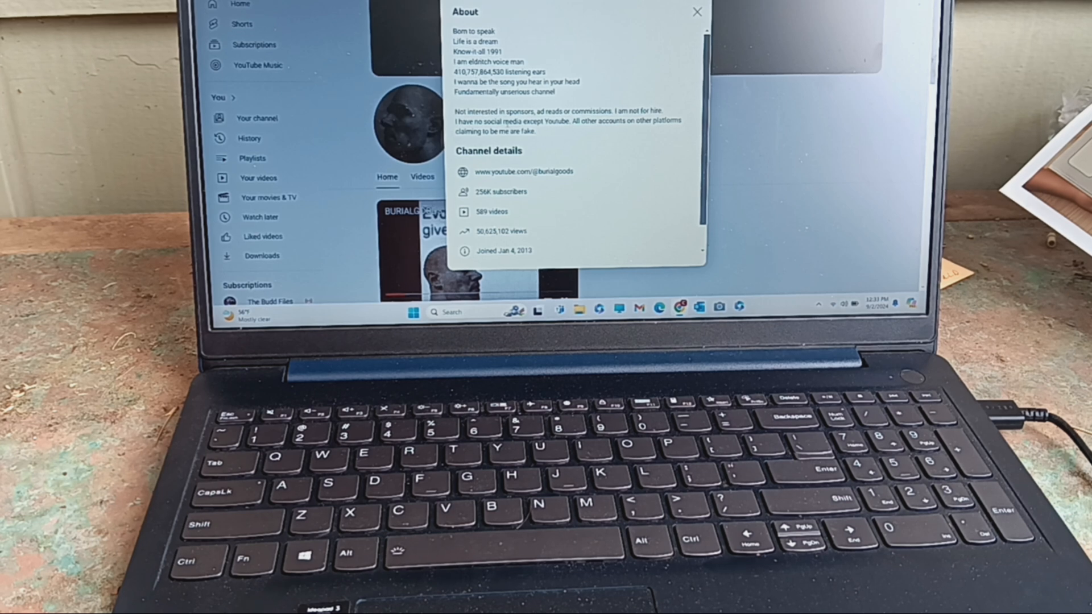
scroll(down, 3)
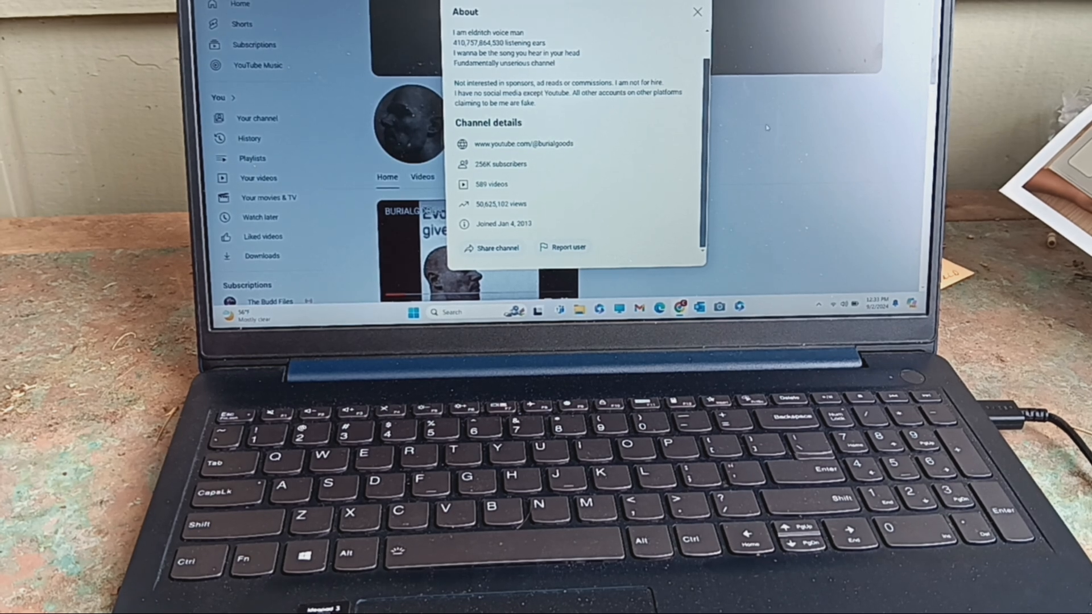
Close the About panel and begin a new channel search starting with 'u'
click(697, 11)
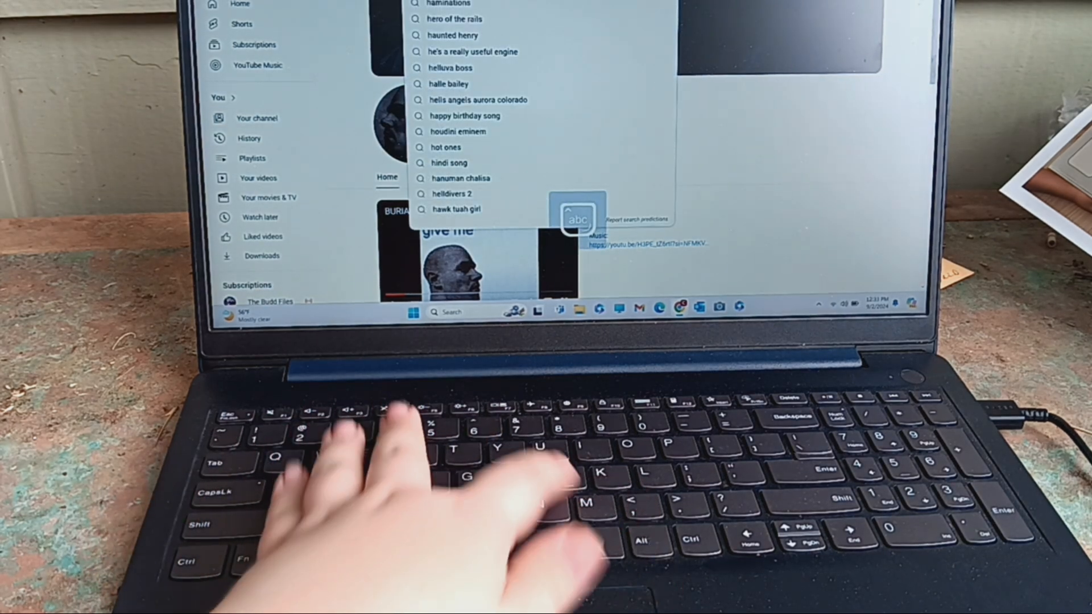
text(u)
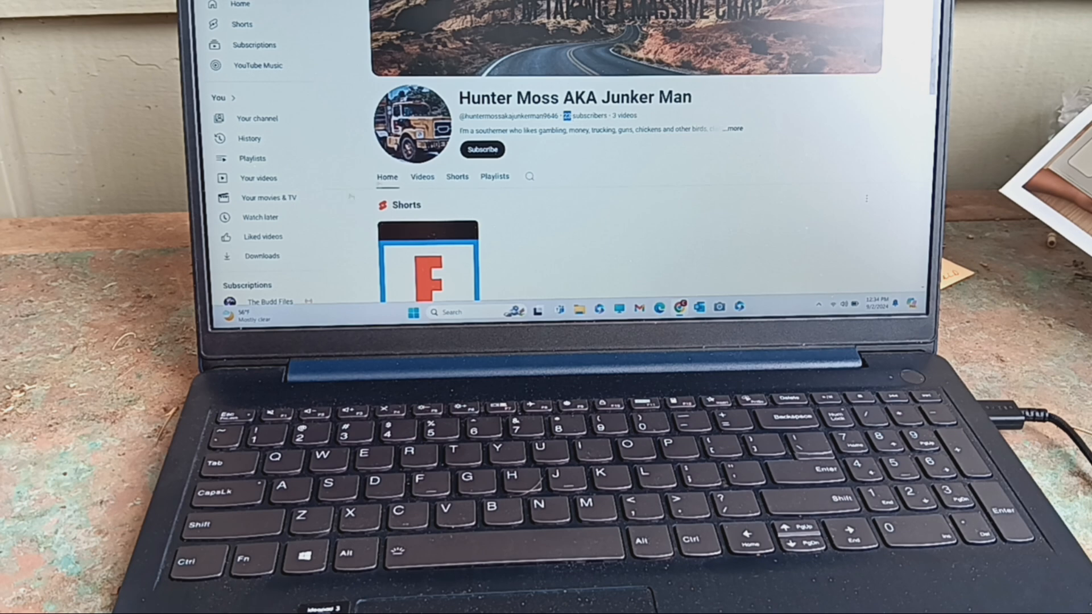
Show the Videos tab listing uploads like 'Boring As Hell Night Video #1'
click(421, 177)
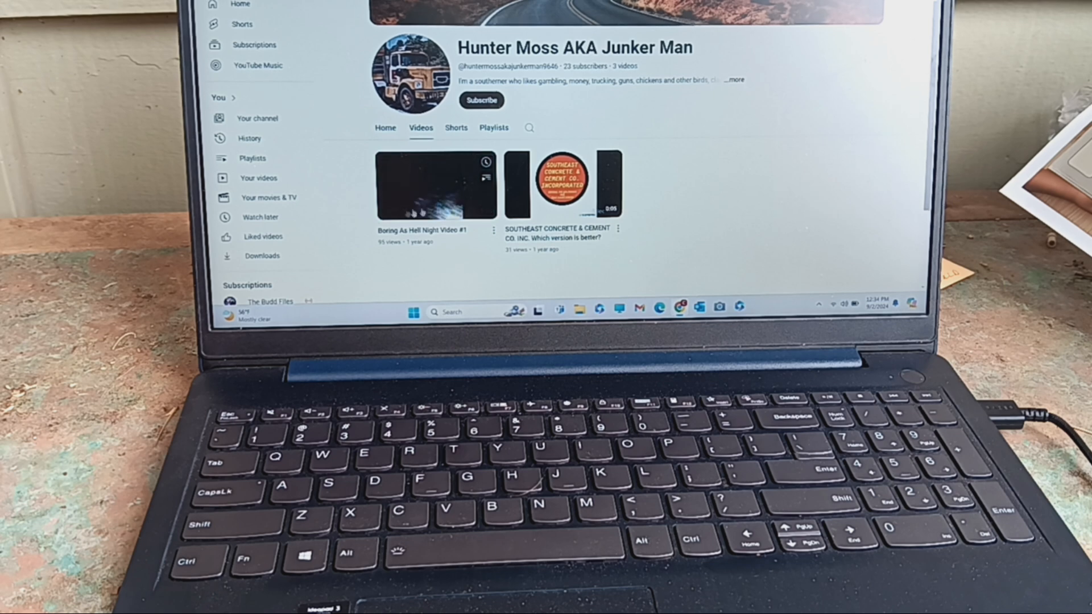
mouse_move(432, 187)
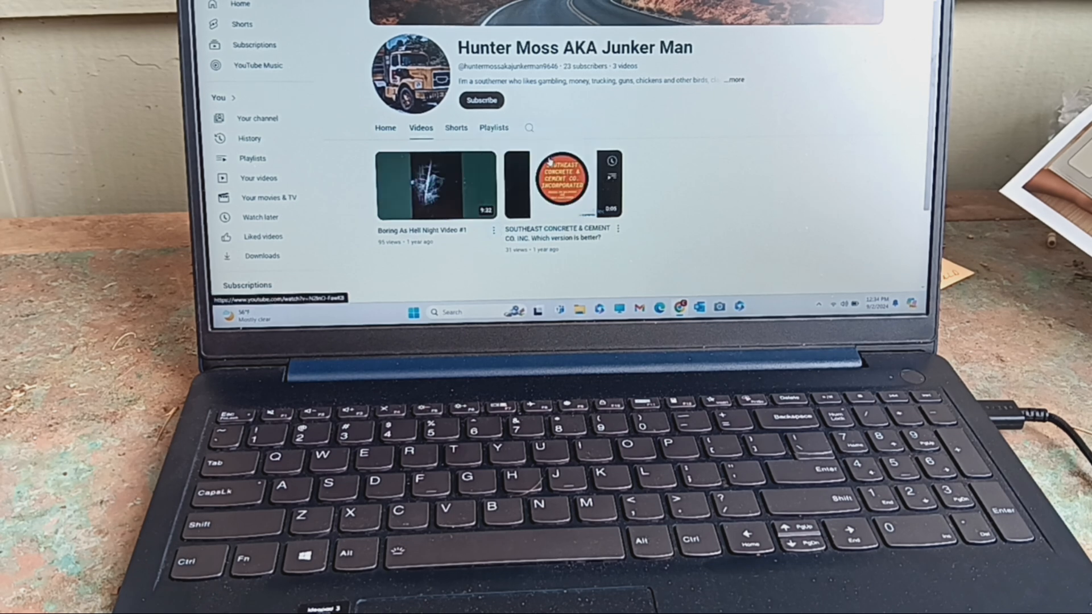
click(476, 161)
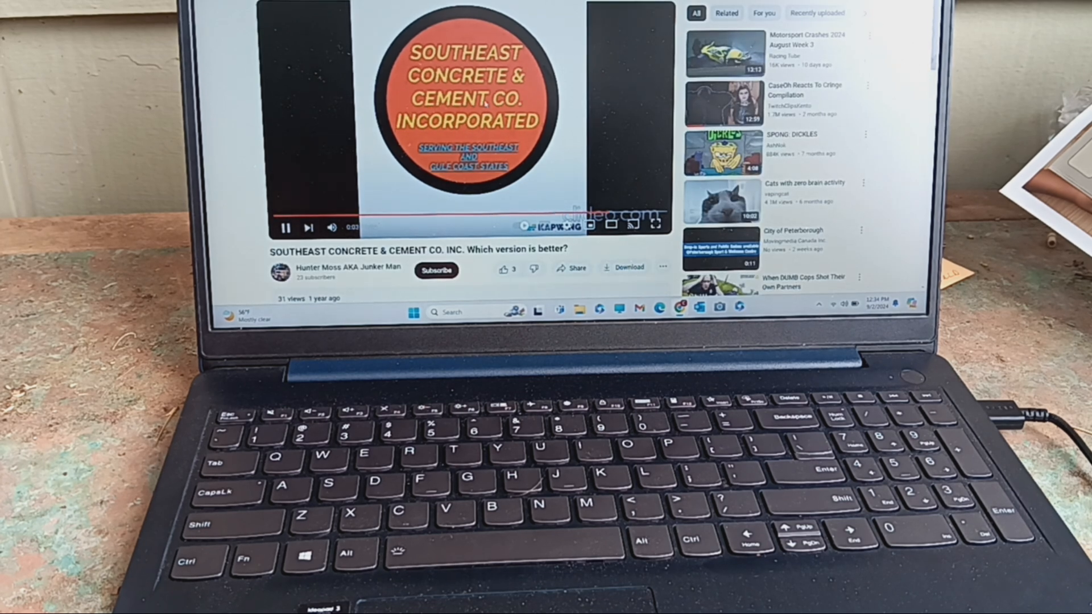
click(285, 228)
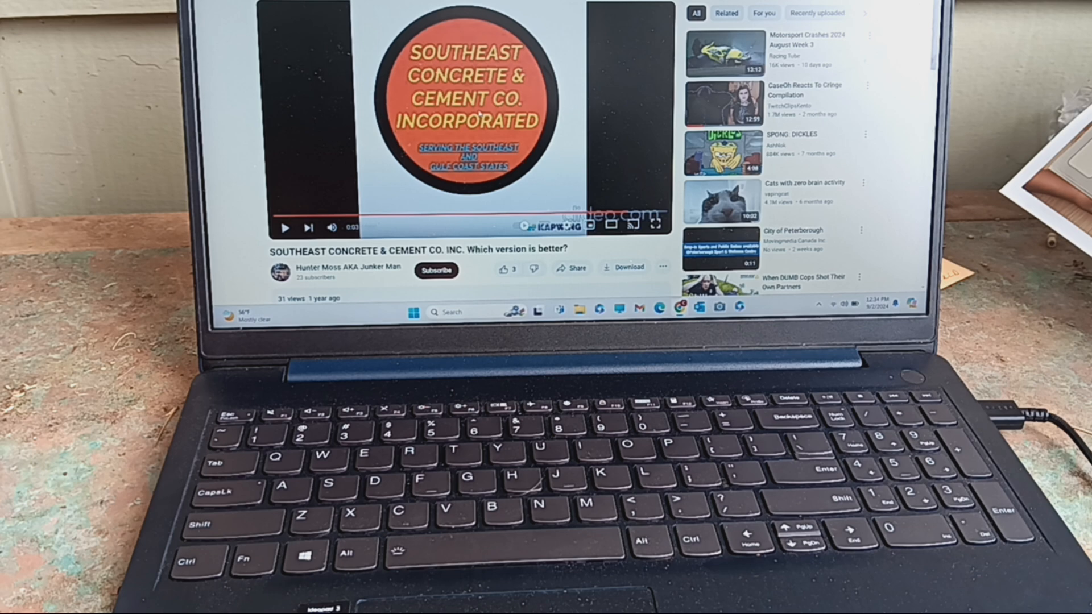
scroll(down, 3)
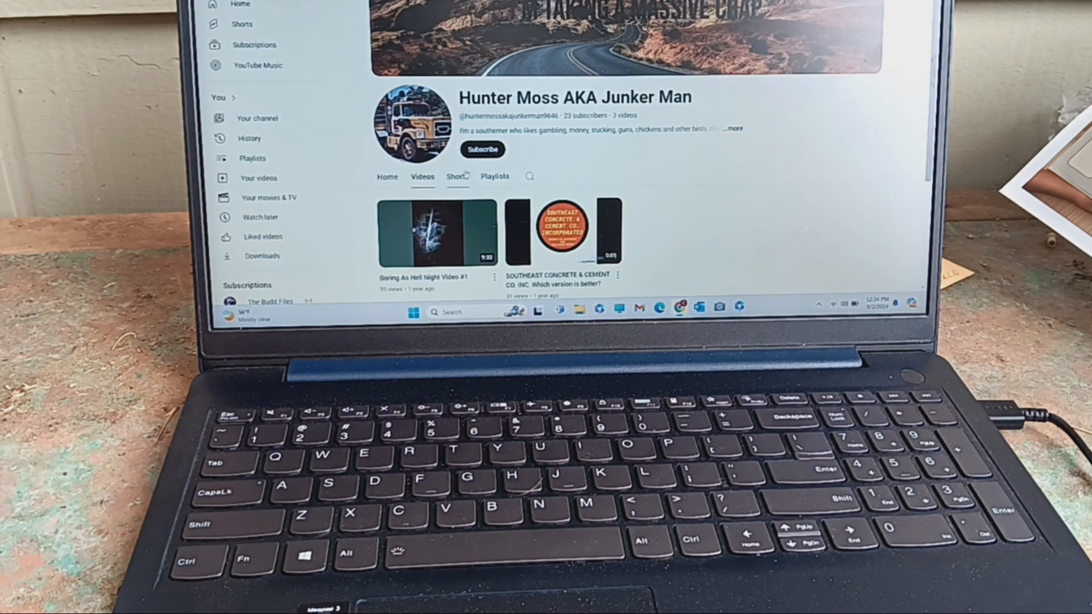
View the EQUIPCO logo short from the Shorts tab and return to the Shorts listing
click(458, 176)
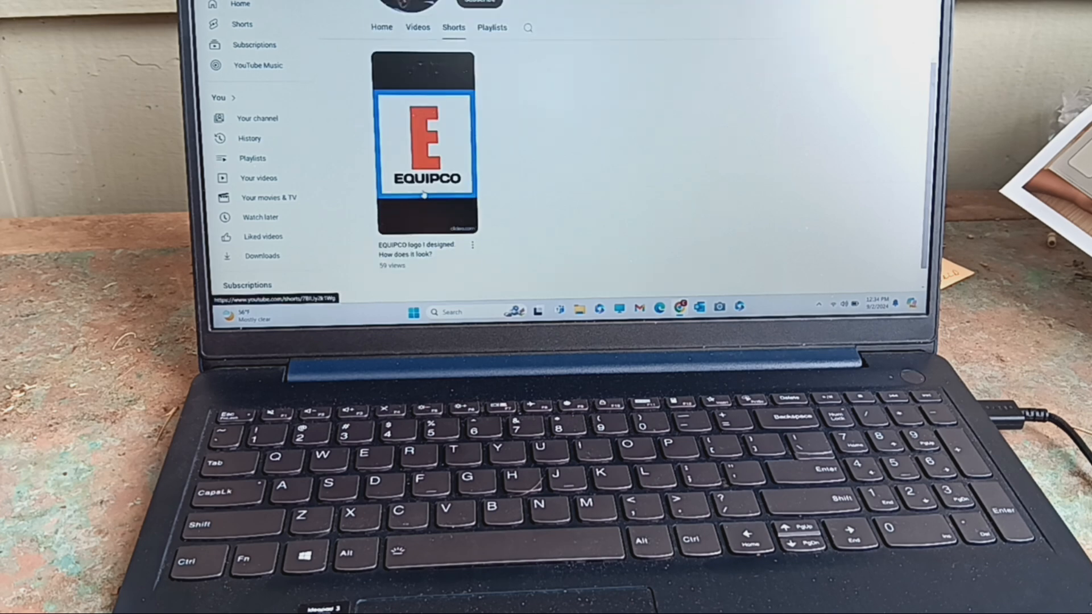
click(425, 154)
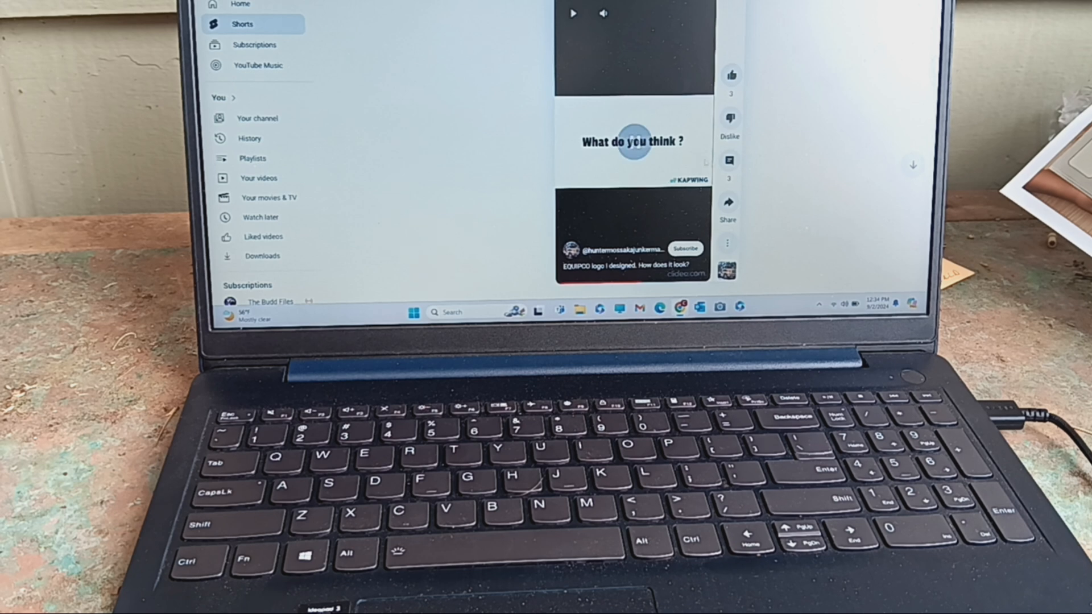
click(729, 161)
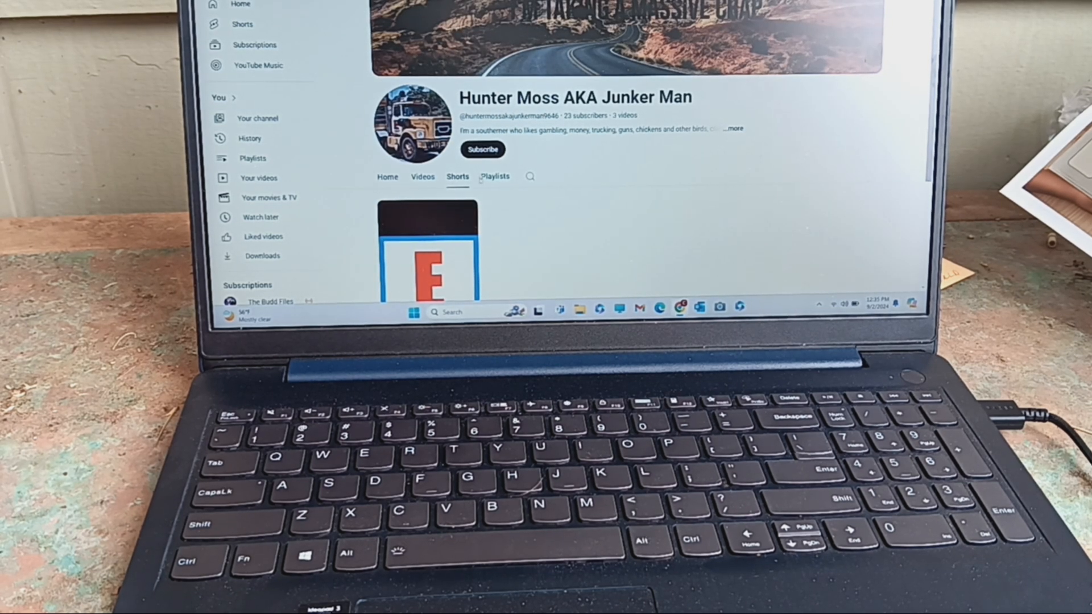
Subscribe to the channel, bringing it to 24 subscribers, and highlight part of its name
click(482, 149)
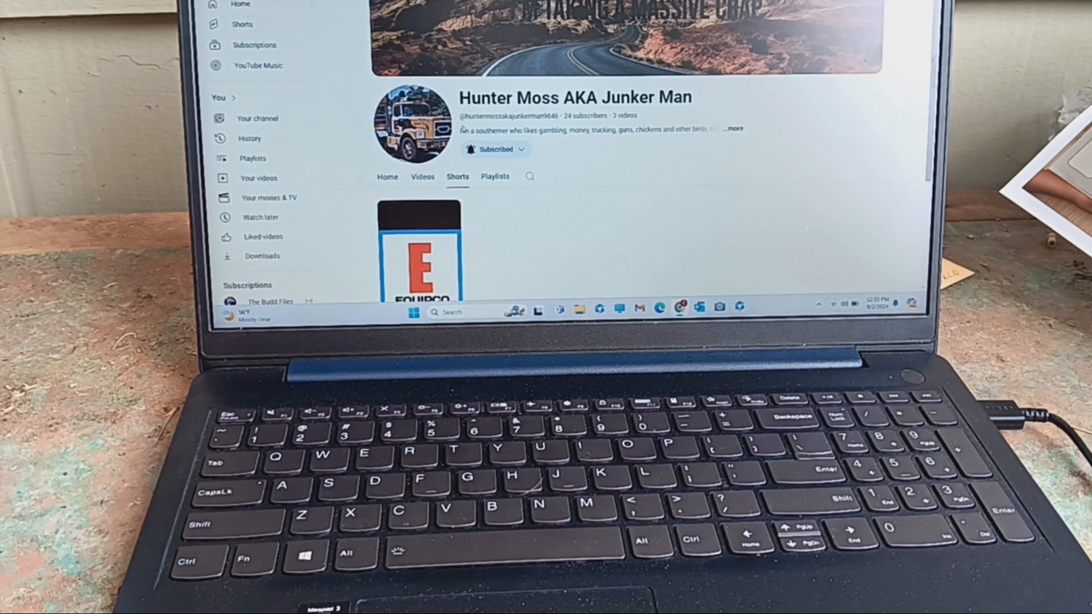
drag(557, 96, 689, 96)
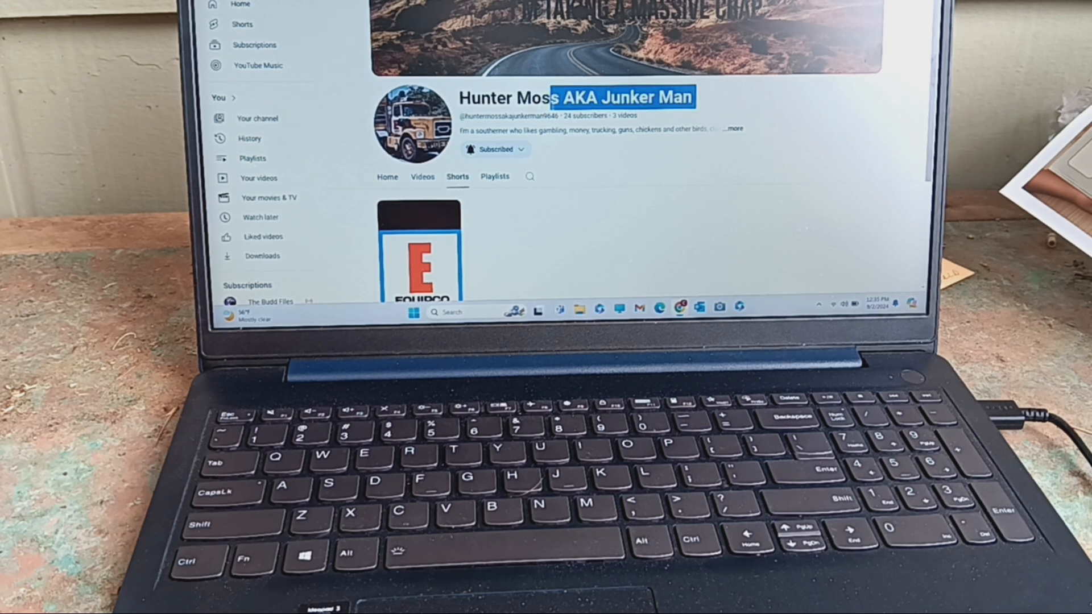